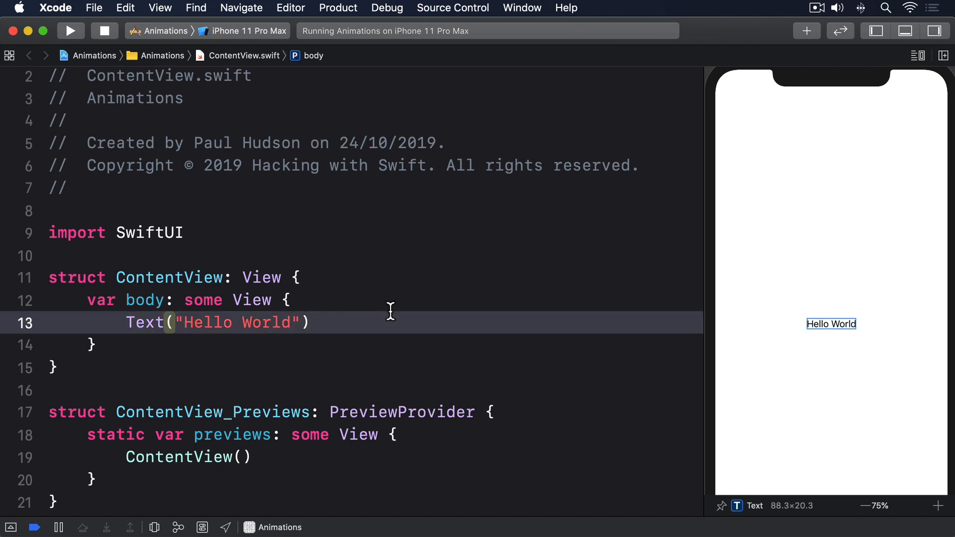
Step: Replace the Text with a yellow-to-red LinearGradient from .topLeading to .bottomTrailing
text(LinearGradient)
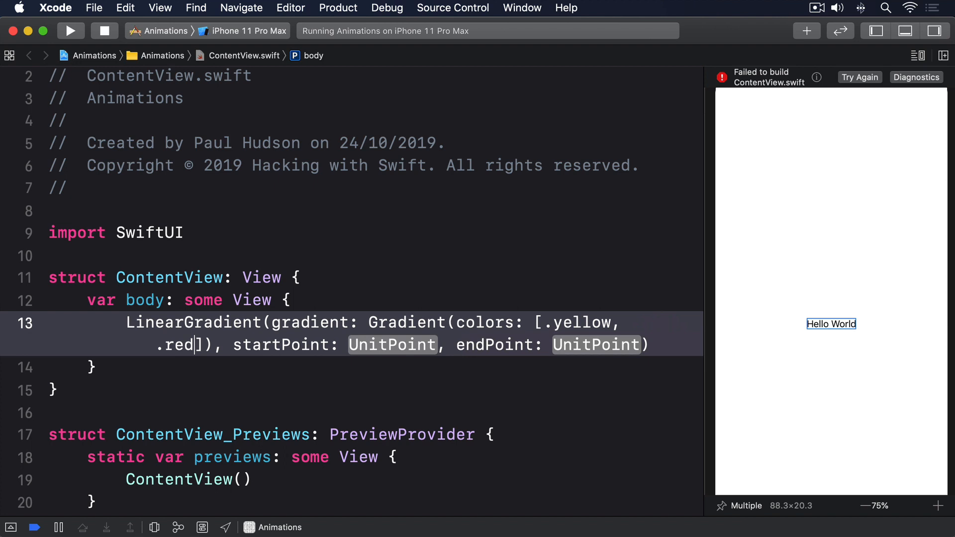
text(.topLeading)
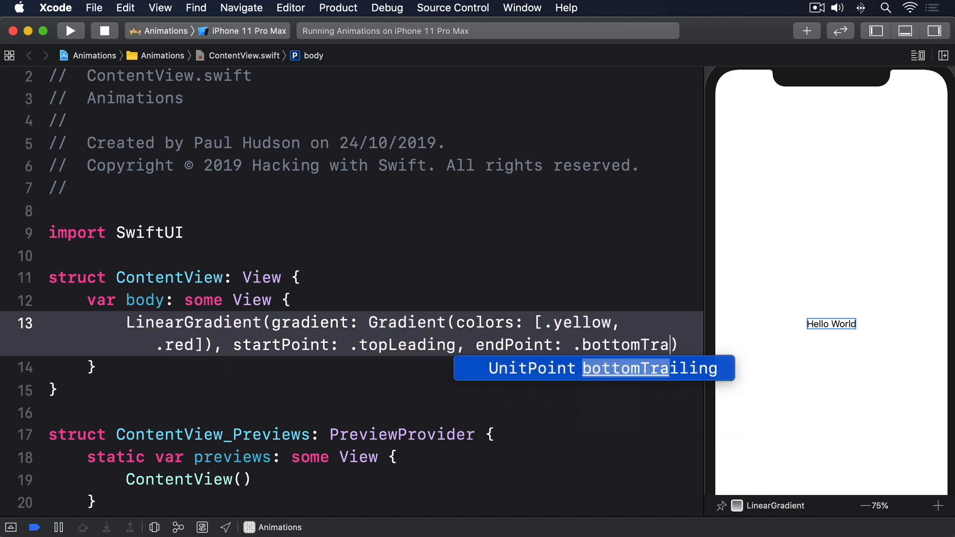
key(return)
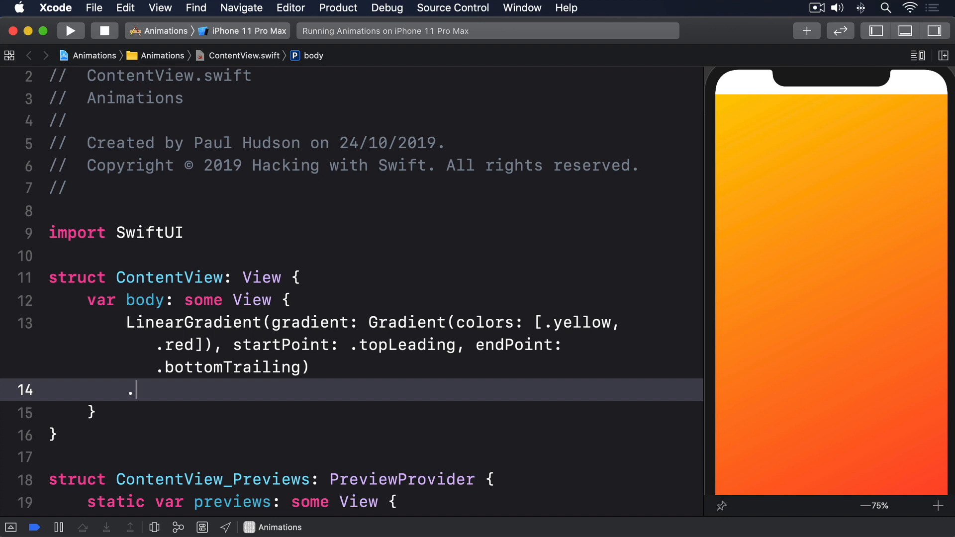
Step: Size the gradient 300 by 200 and clip it to a RoundedRectangle with corner radius 10
text(frame(width: 30))
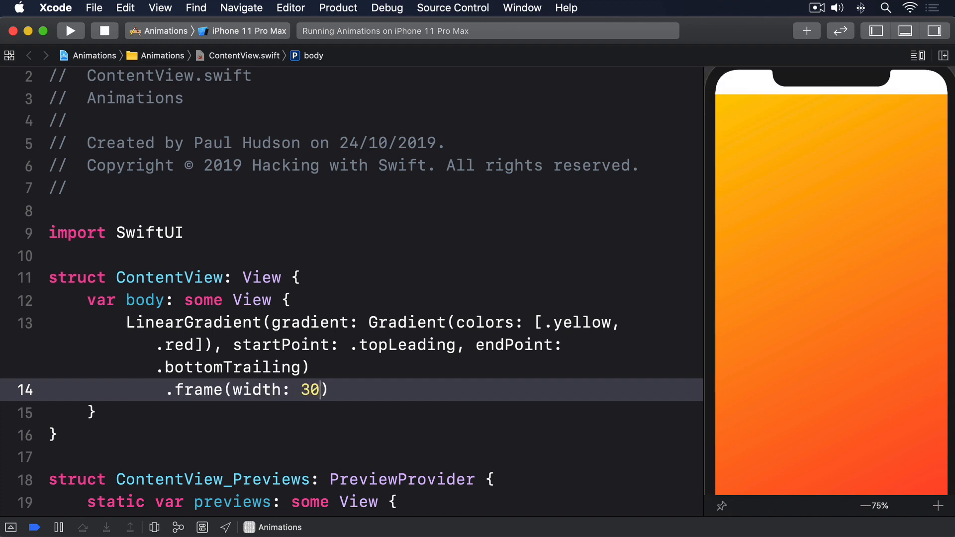
text(0, height: 200)
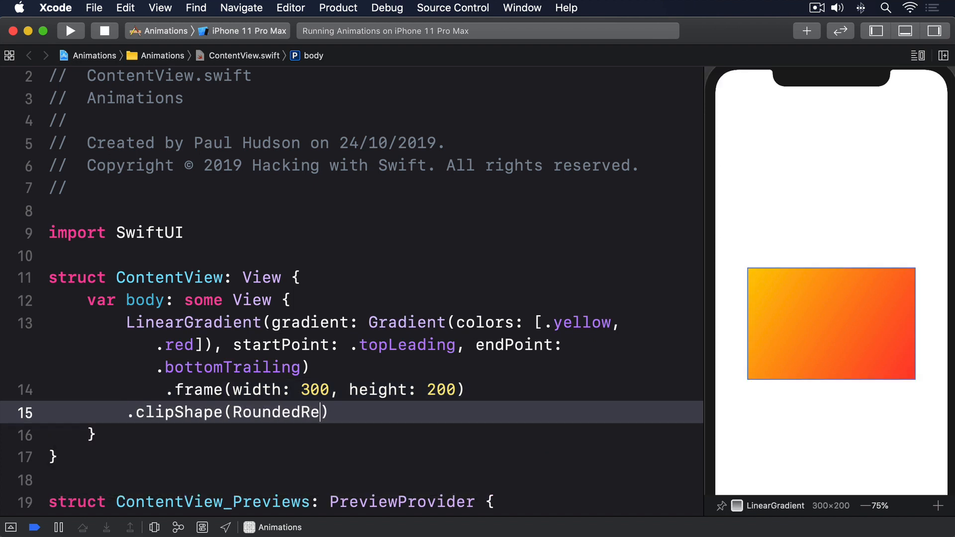
text(ctangle(cornerRadius: 1)
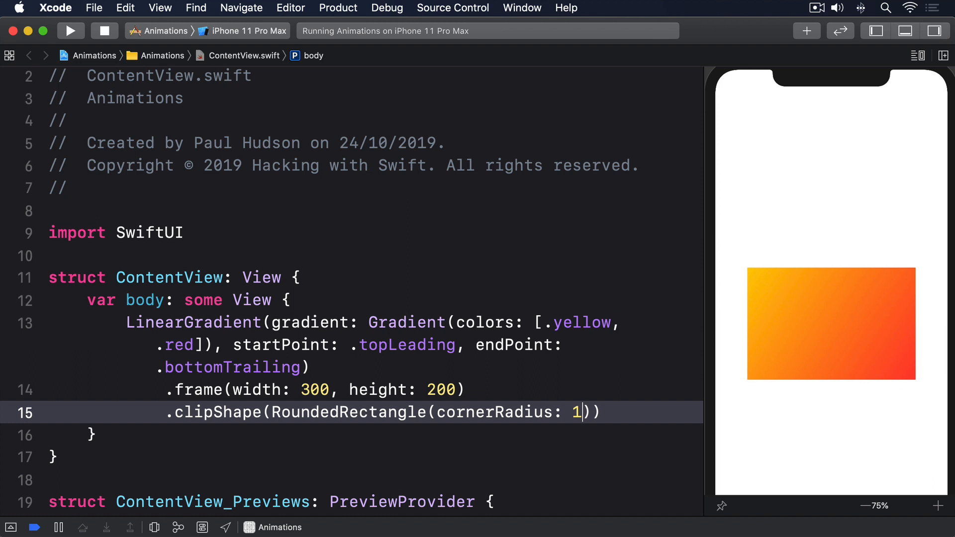
text(0)
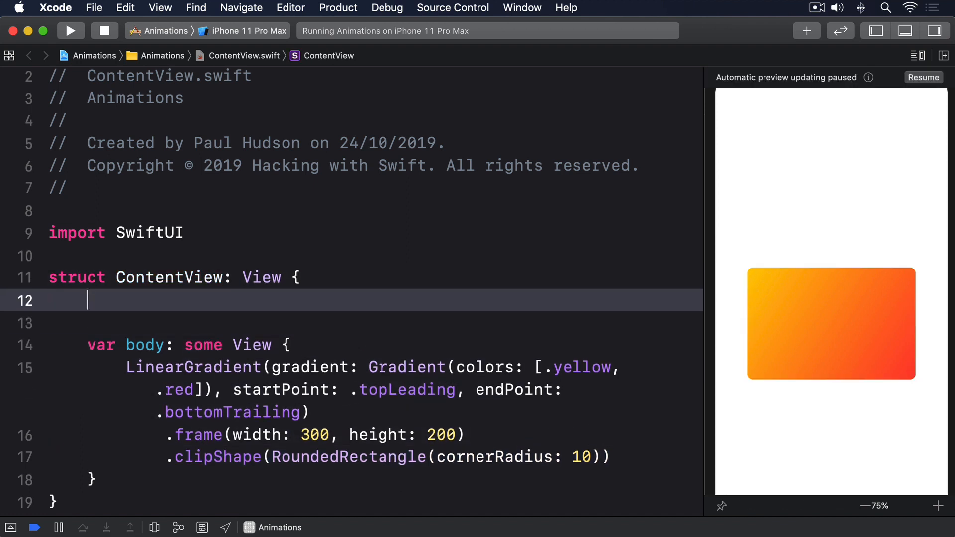
text(@State private)
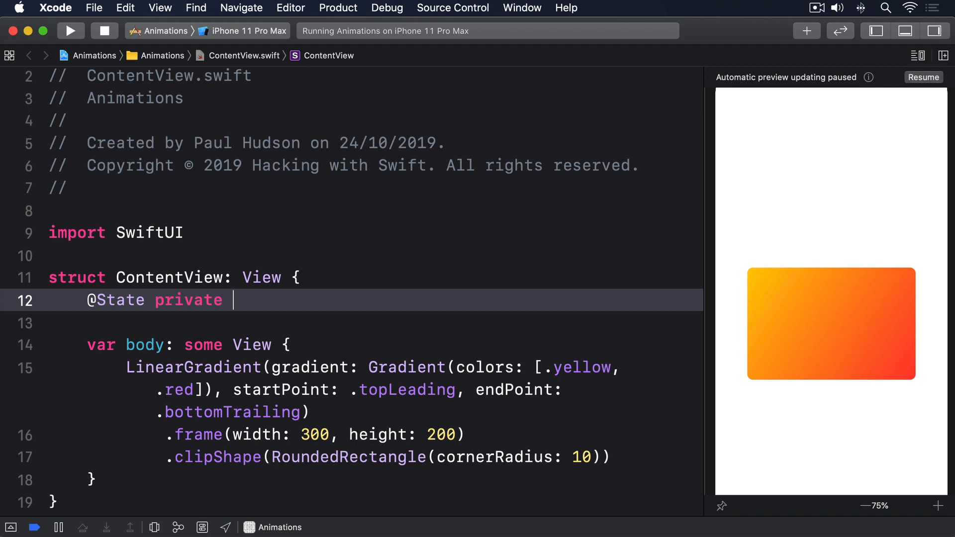
text(var dragAmount = CG)
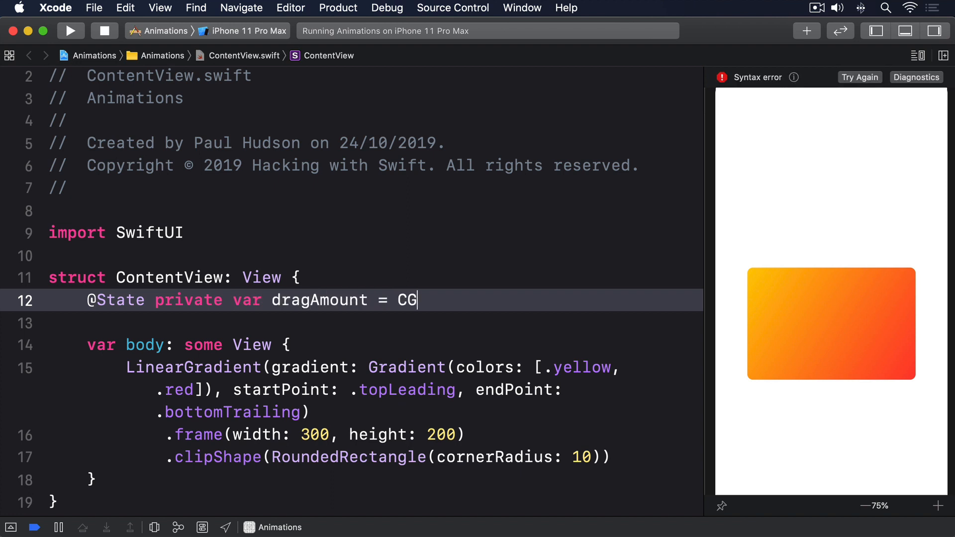
text(Size.zero)
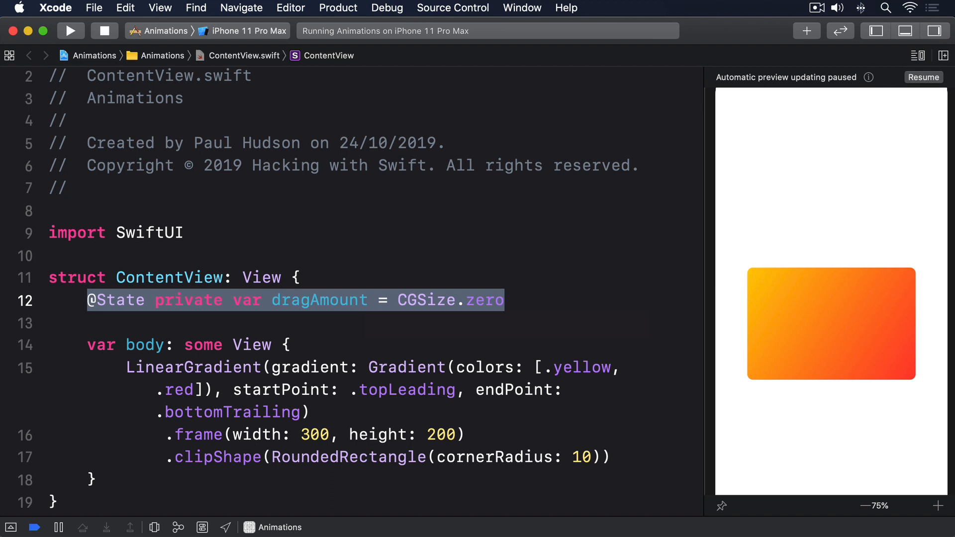
Step: Add .offset(dragAmount) after the rounded-rectangle clip shape
text(.o)
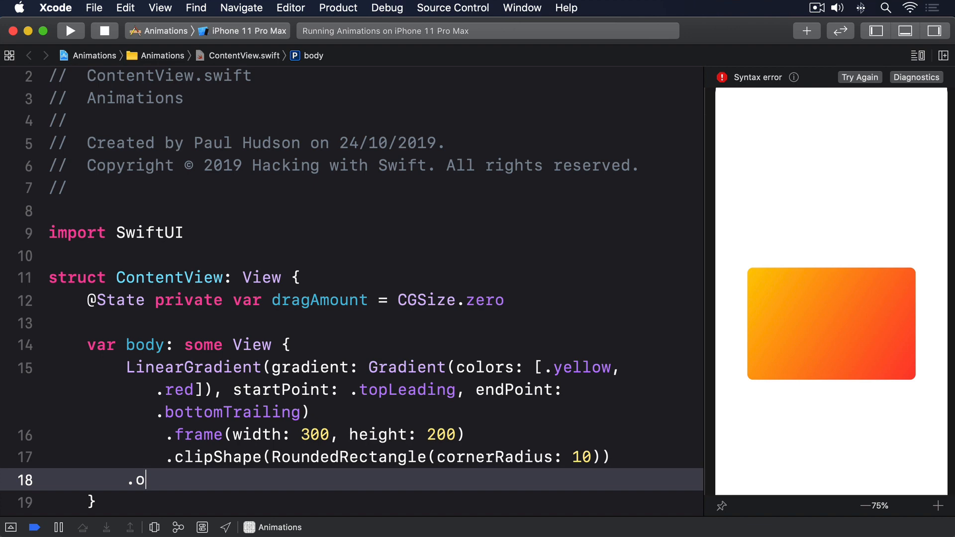
text(ffset(dragAmount))
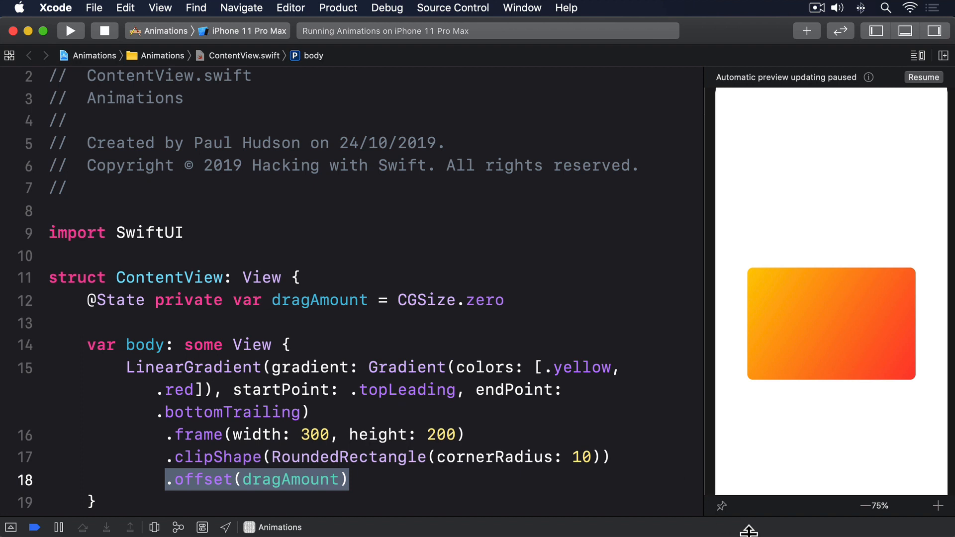
Step: Attach a DragGesture whose onChanged sets dragAmount to the drag translation
scroll(down, 3)
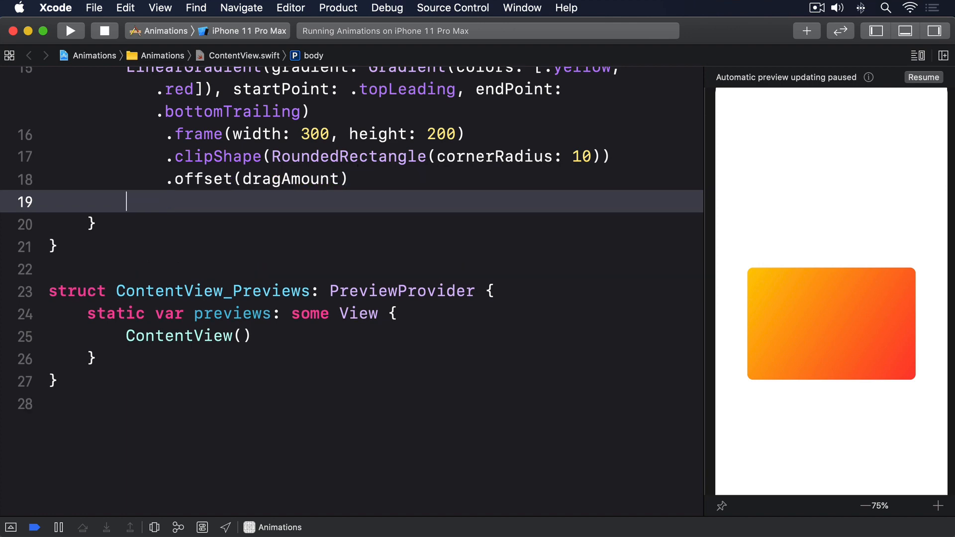
text(.gesture()
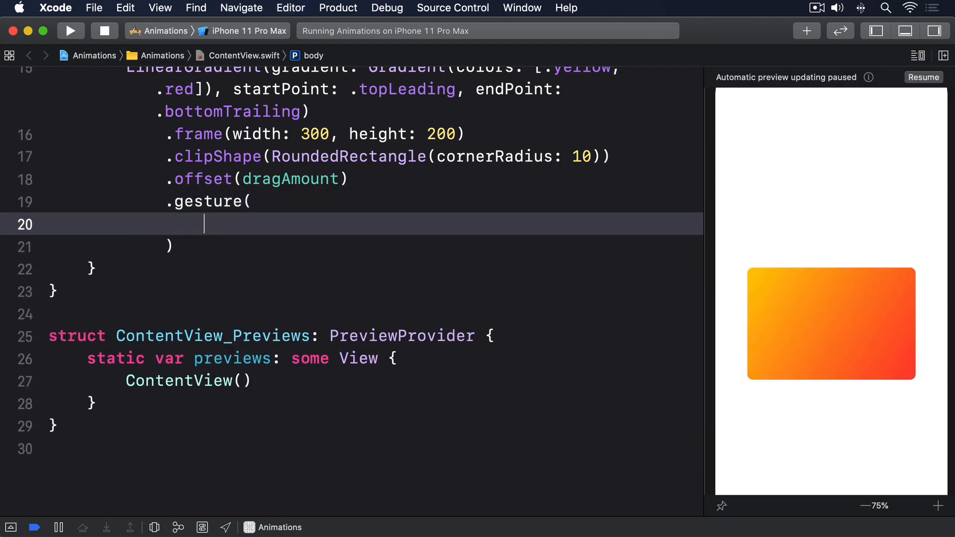
text(DragGesture())
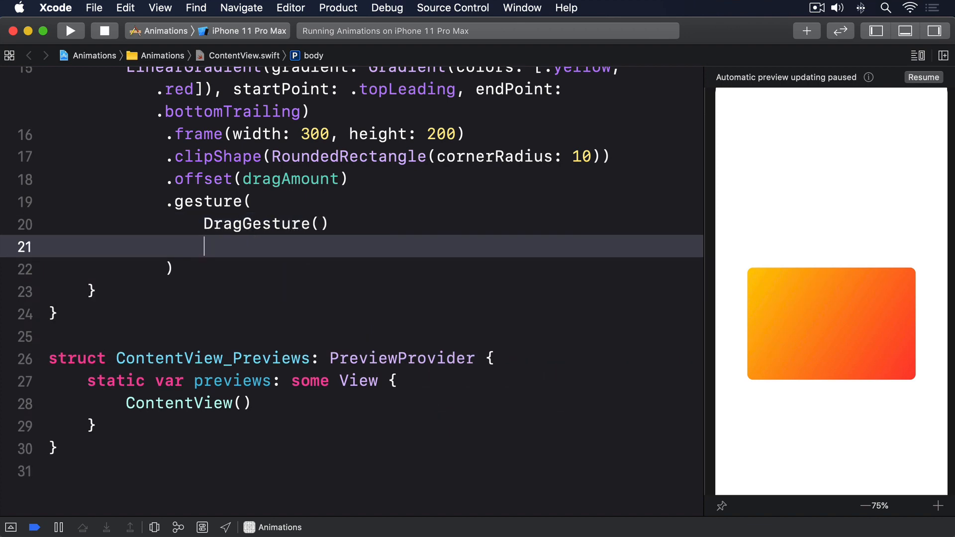
text(.onChange)
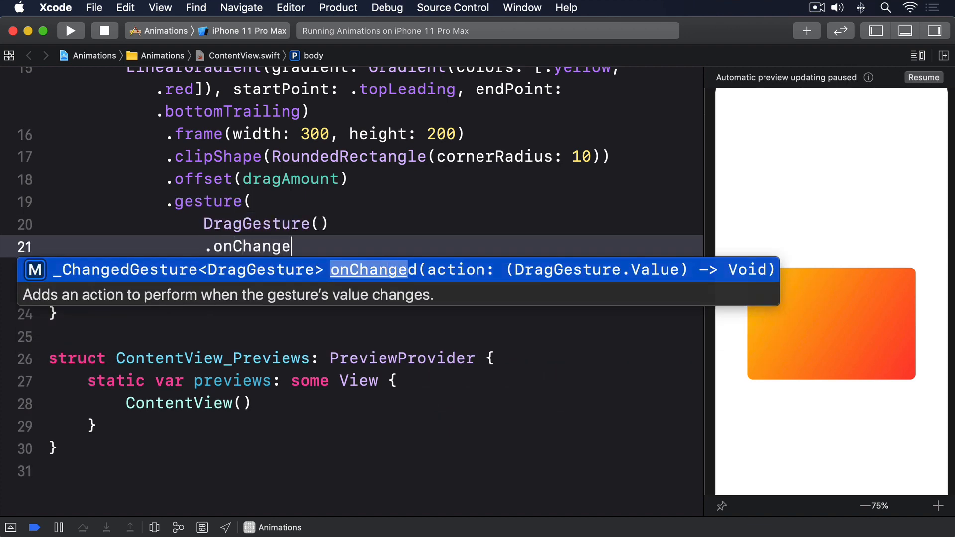
text({ self.dragA)
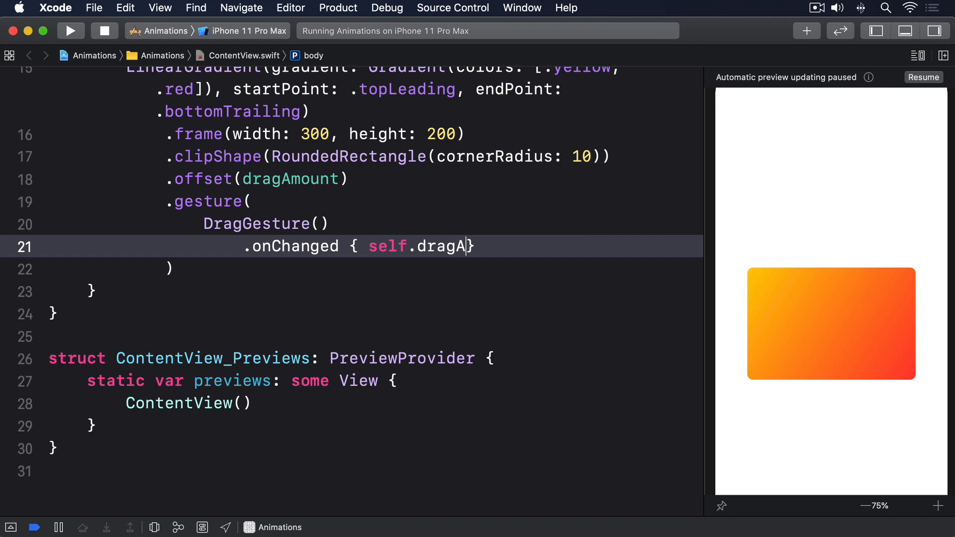
text(mount = $)
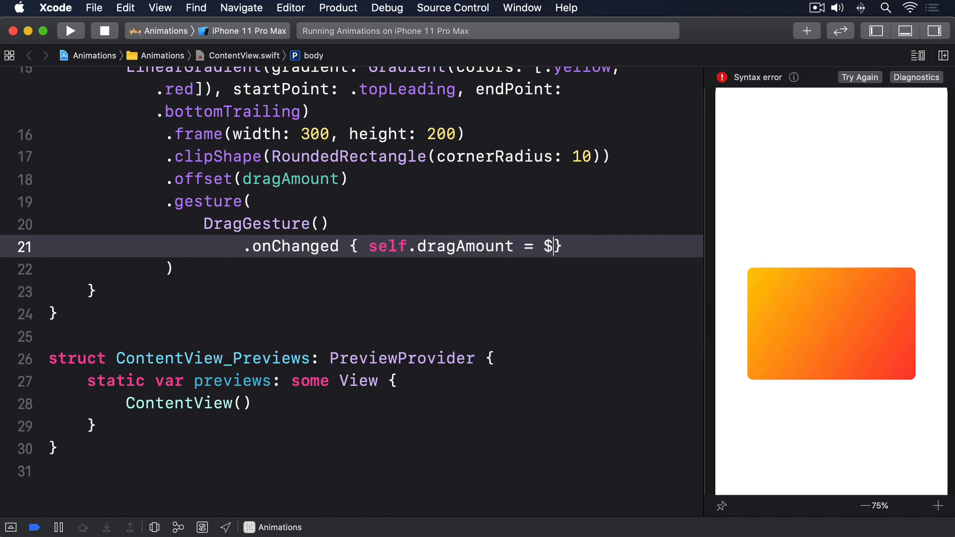
text(0.translation)
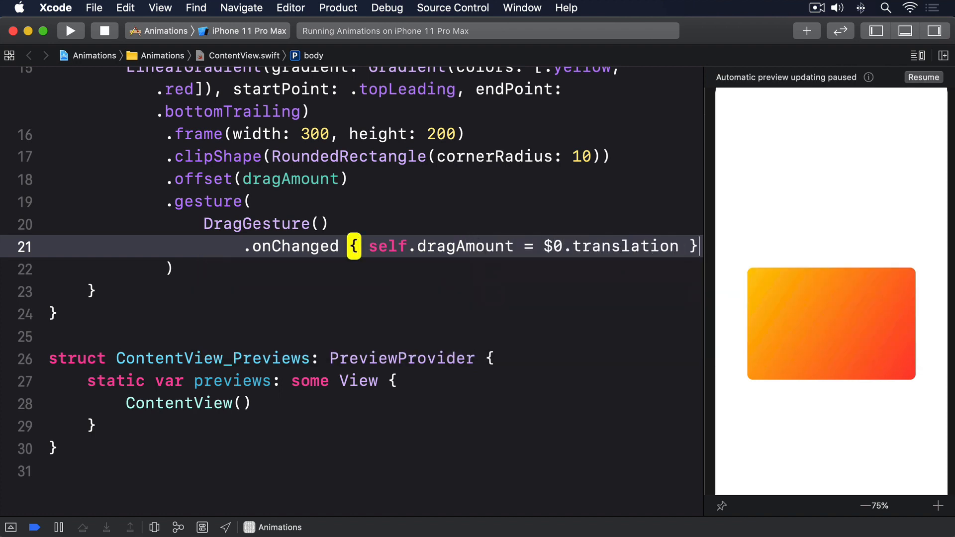
Step: Add onEnded resetting dragAmount to .zero when the drag finishes
text(.onEnded)
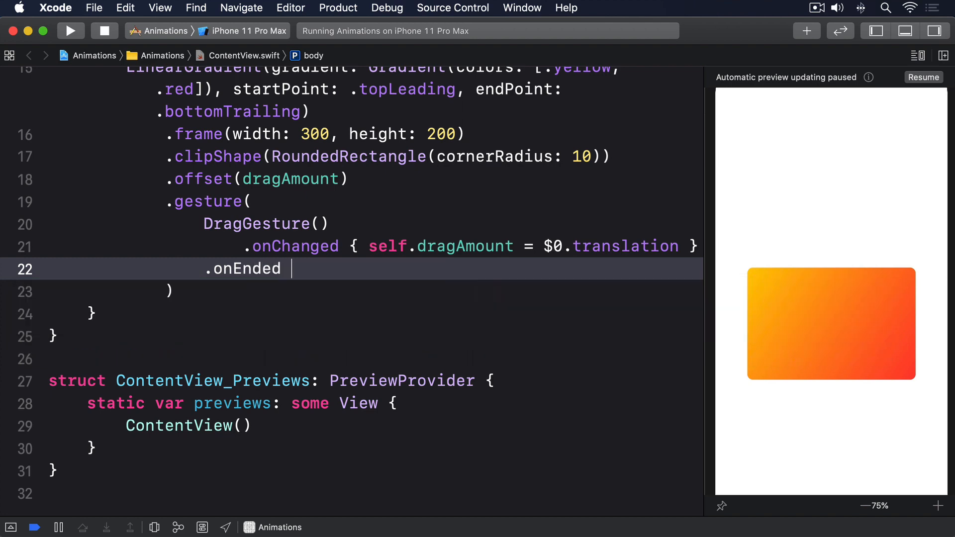
text({ _ in self.dragAmount = .zero)
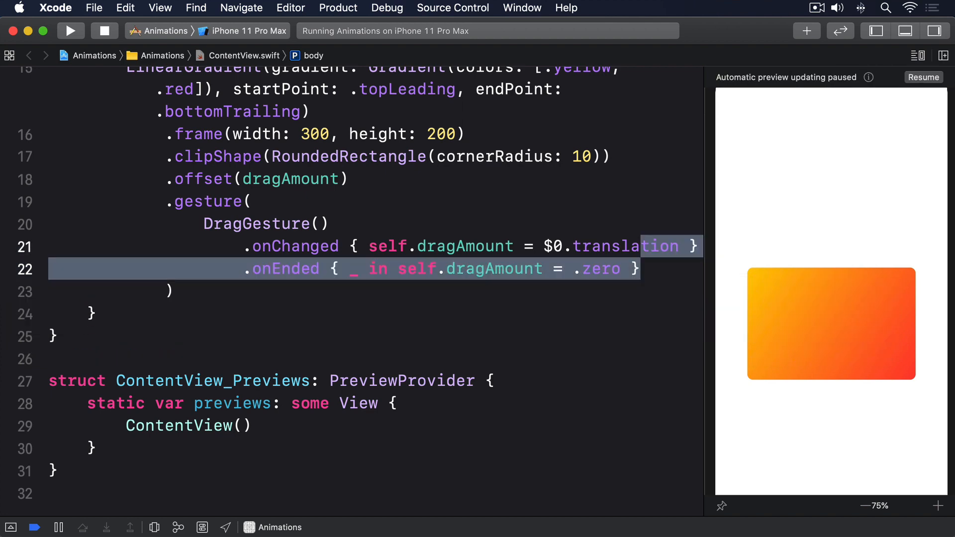
click(70, 31)
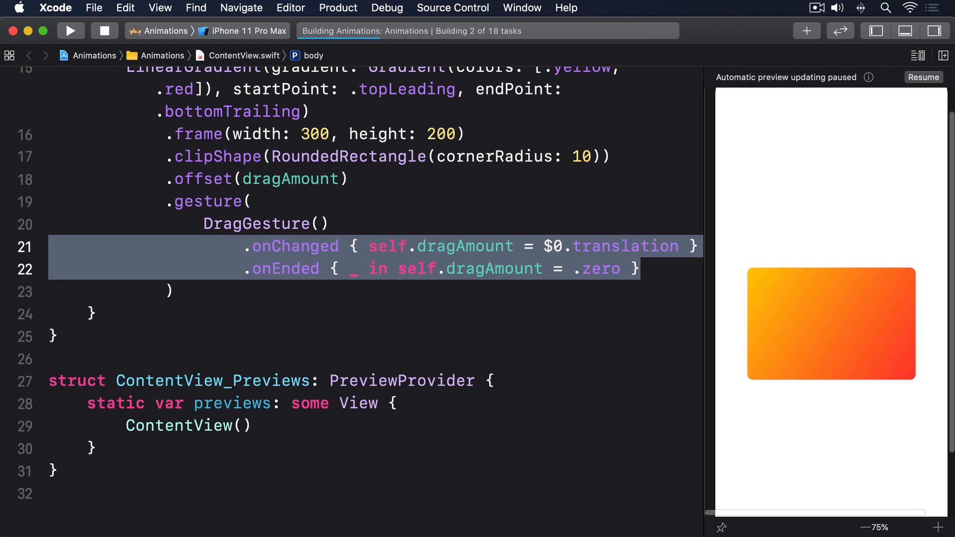
click(71, 30)
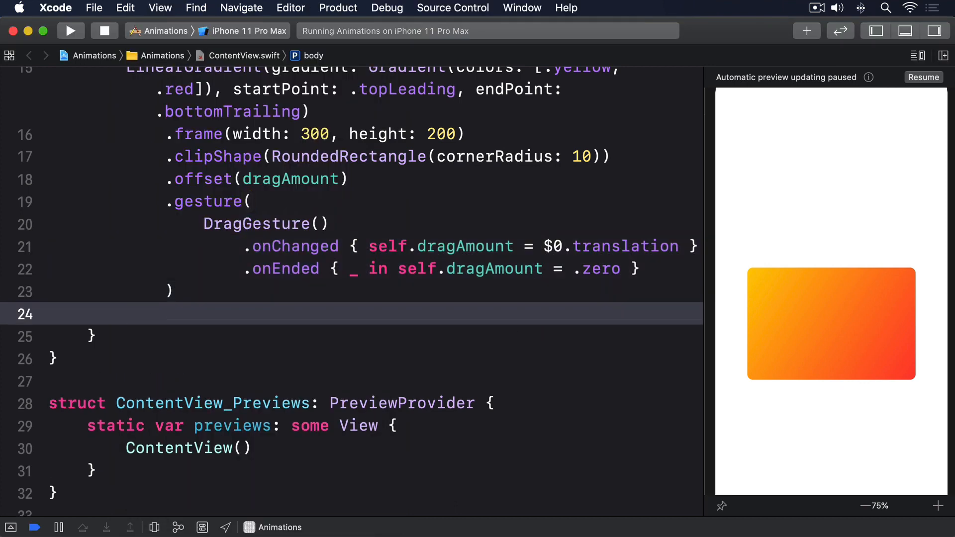
text(.animation(.spring))
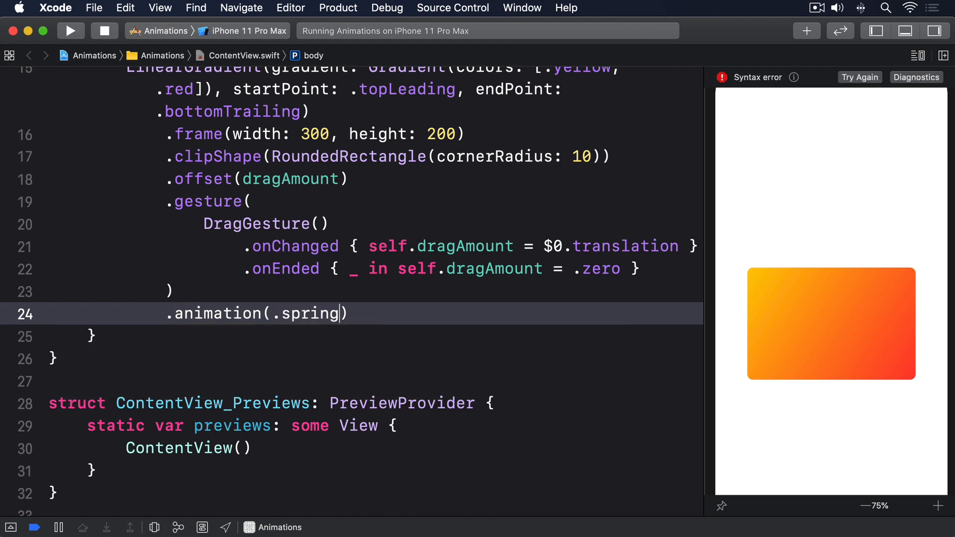
text(())
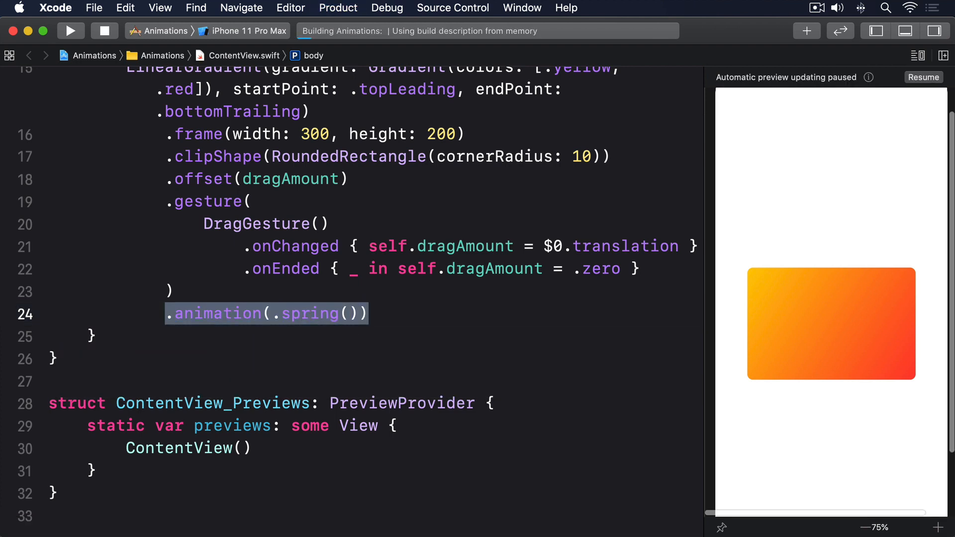
click(70, 31)
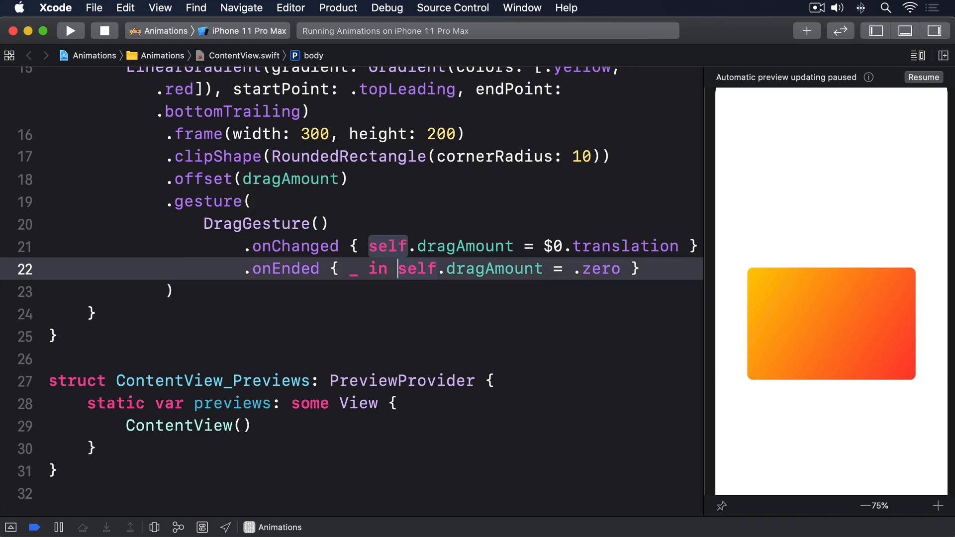
Step: Wrap the dragAmount reset in withAnimation(.spring()), then clear out the gradient view from body
key(return)
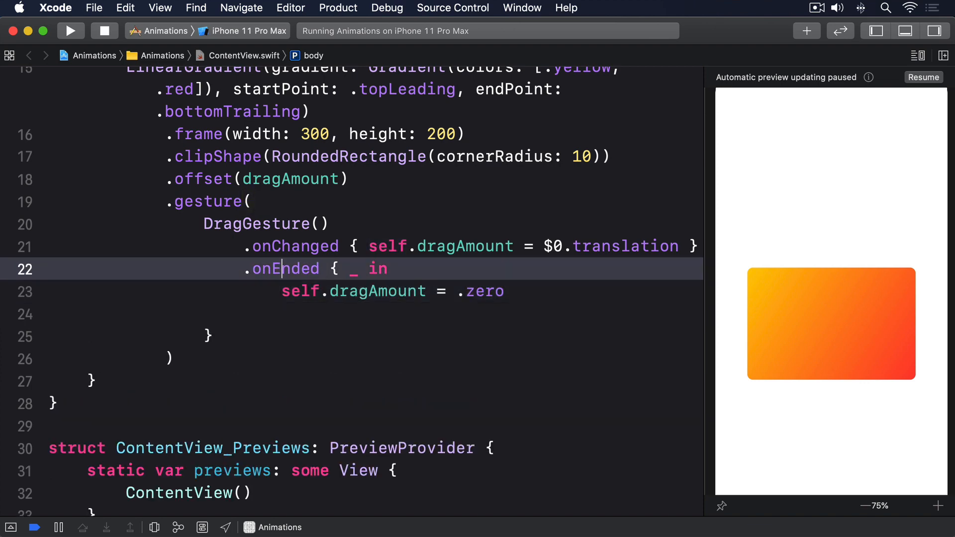
text(withAnimation(.spring()) {)
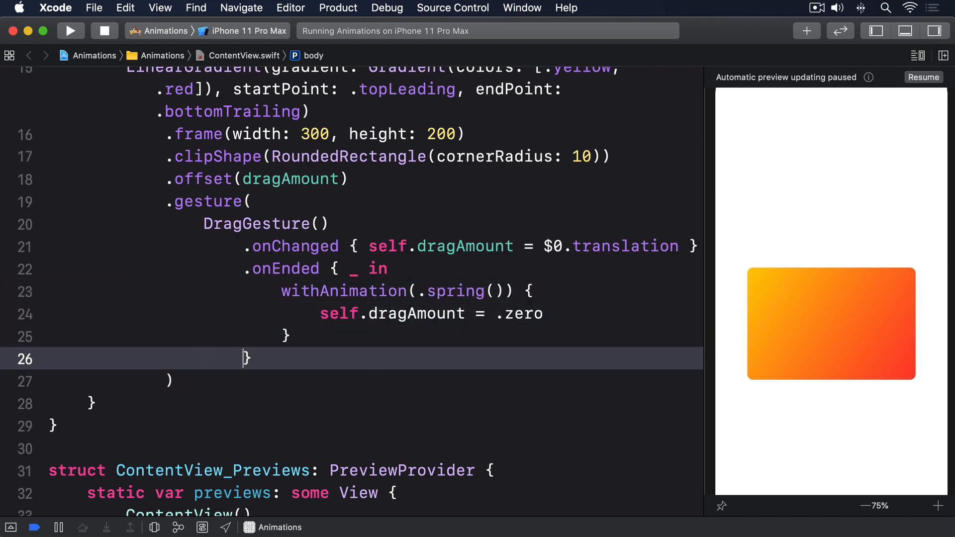
double_click(343, 291)
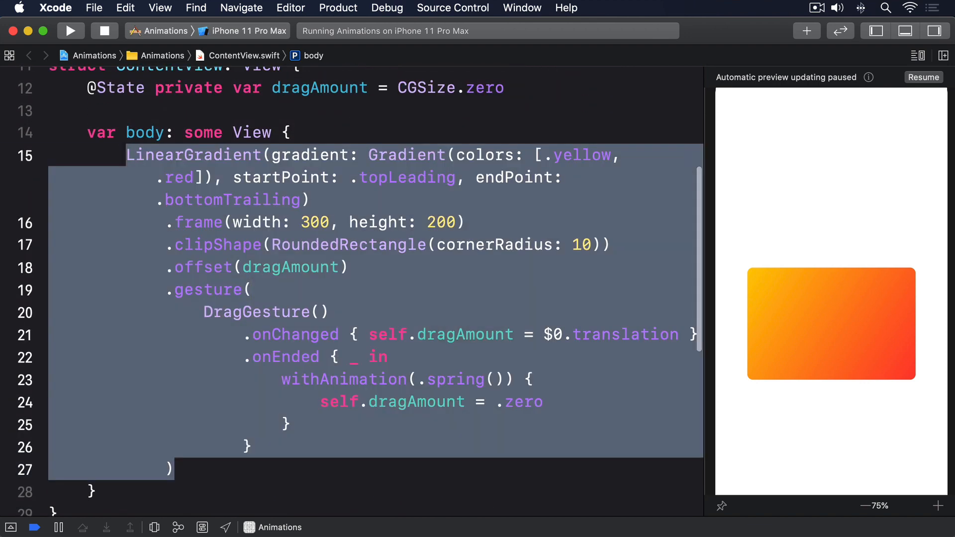
key(delete)
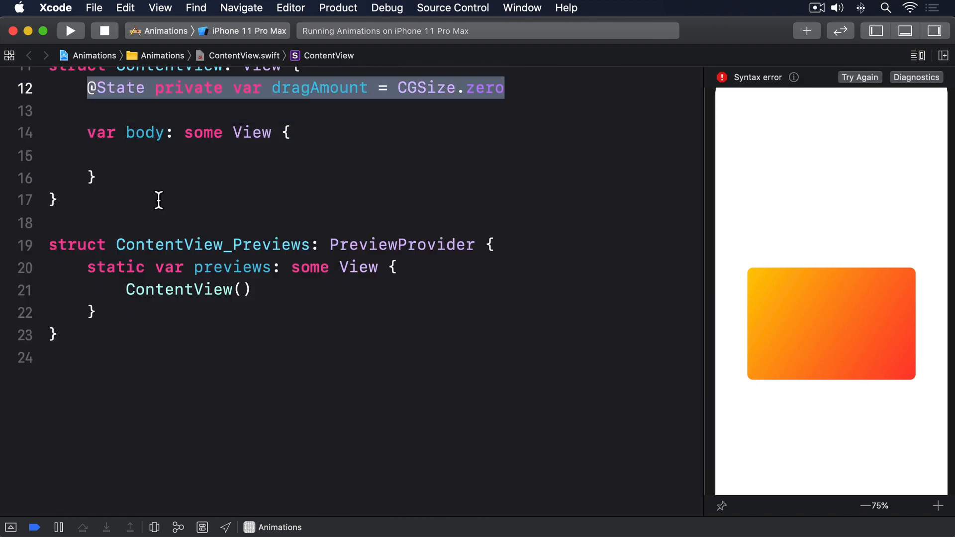
text(let l)
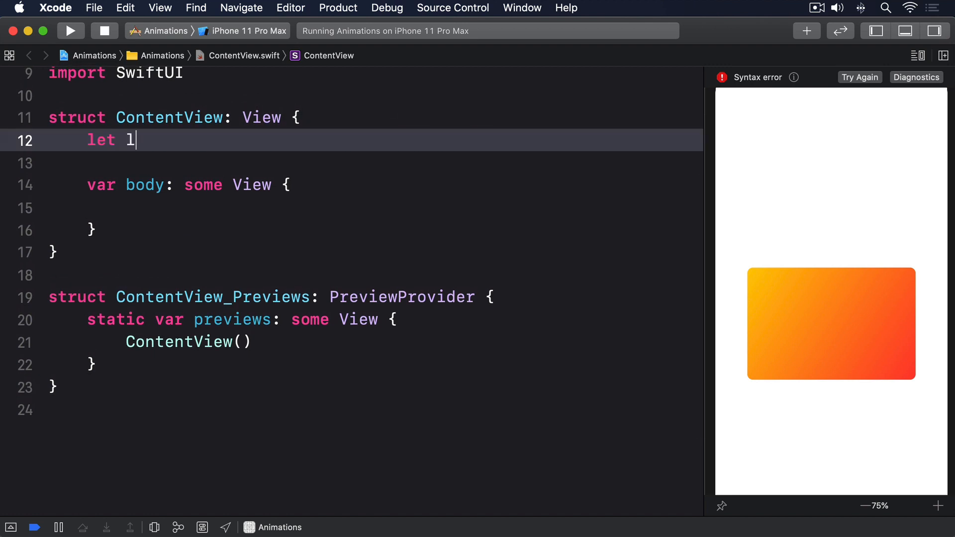
text(etters = Array("H"))
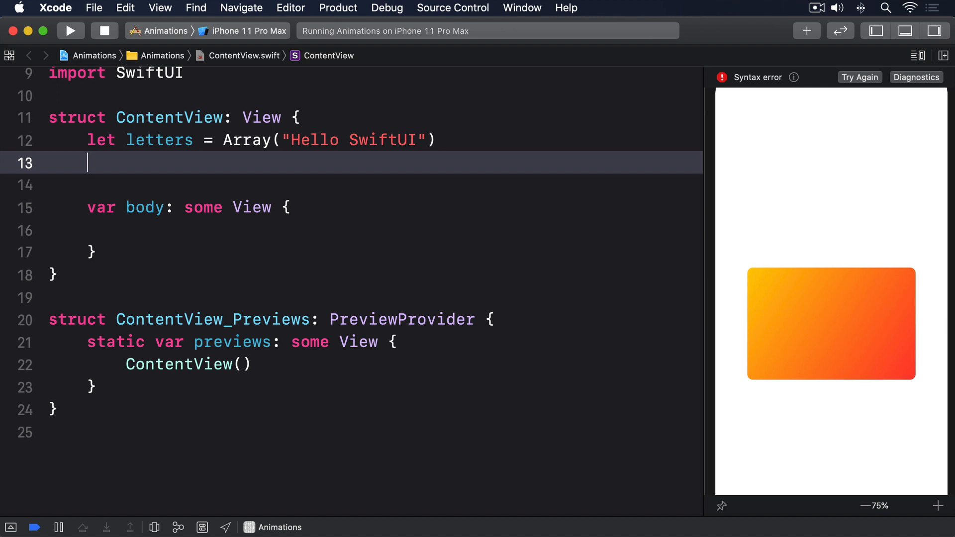
text(@State private var enab)
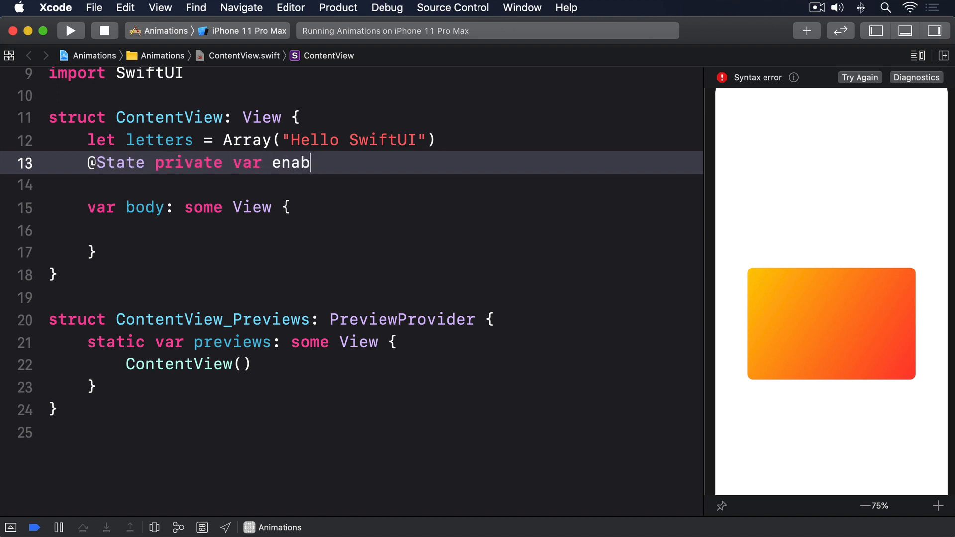
text(led = false)
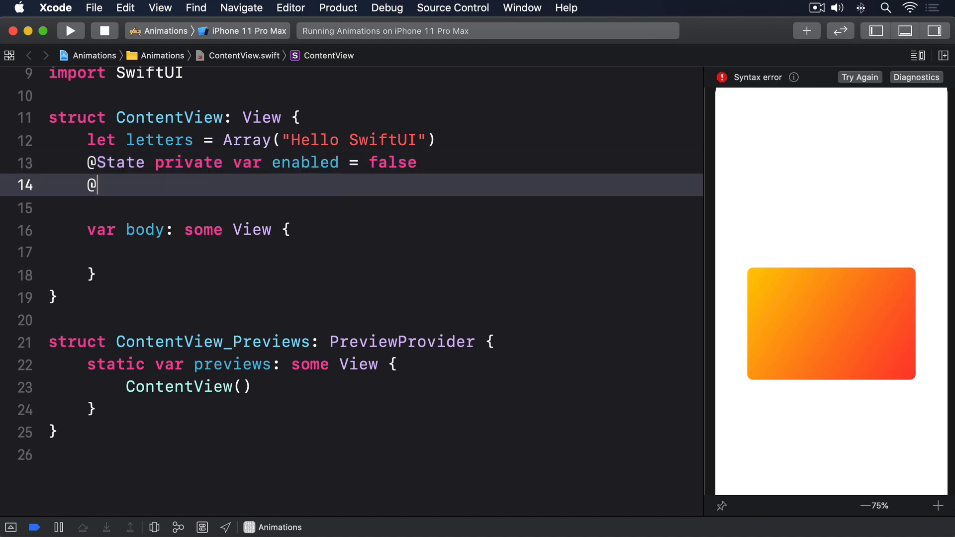
text(State private var dragAm)
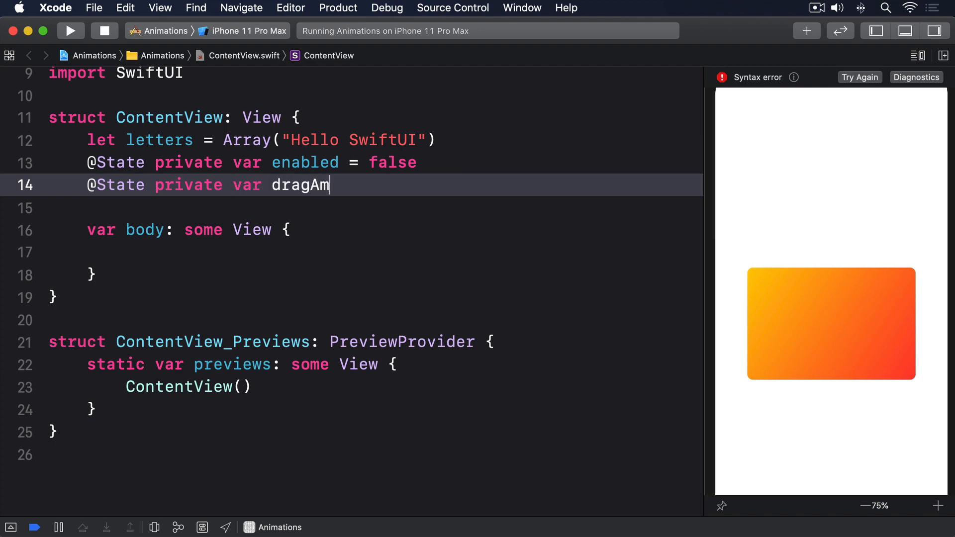
text(ount = CGSize.zero)
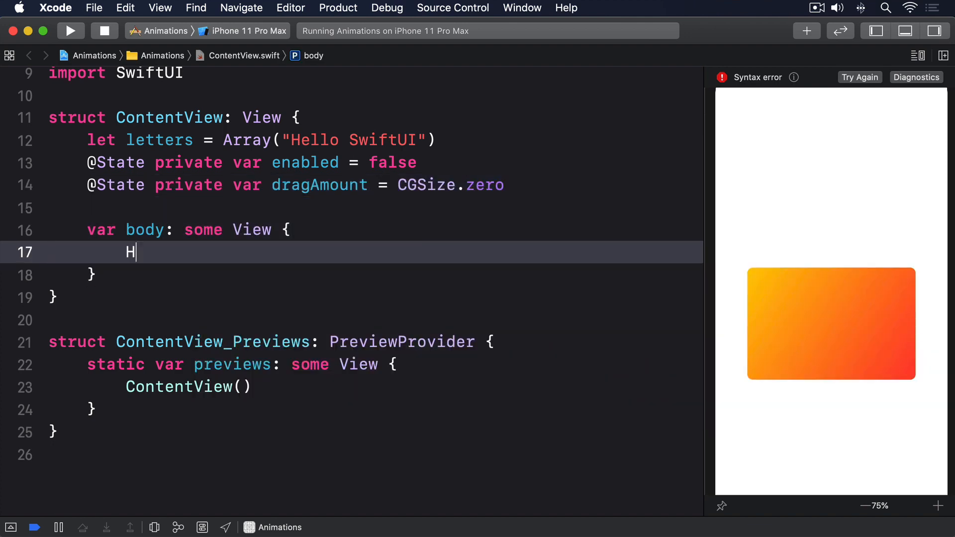
Step: Build an HStack(spacing: 0) with ForEach over letters showing each as padded Text
text(Stack(spacing: 0) {)
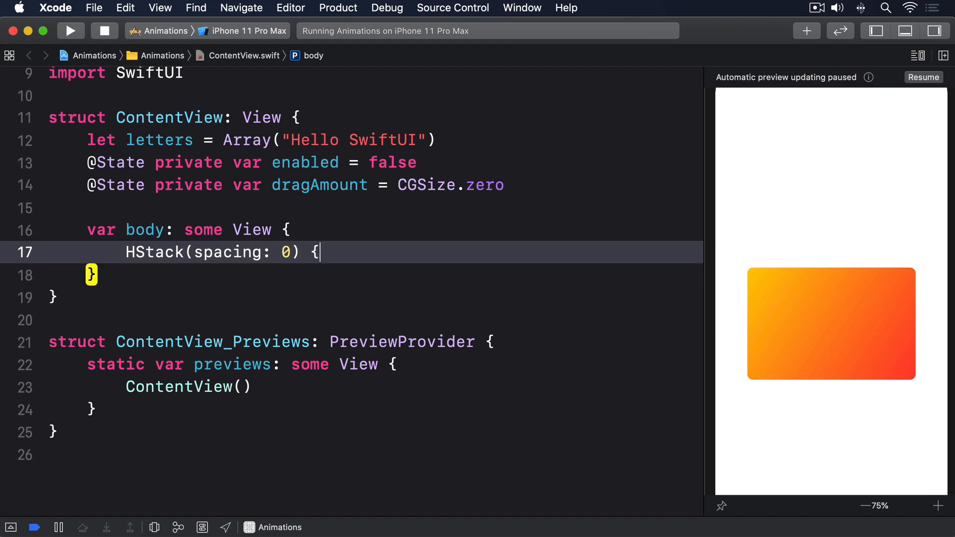
text(ForEach()
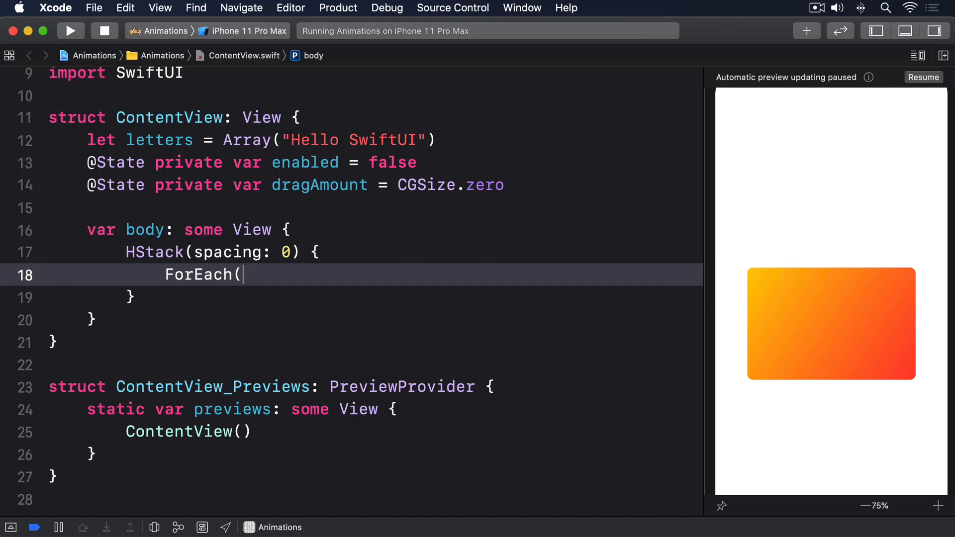
text(0..<letters.count))
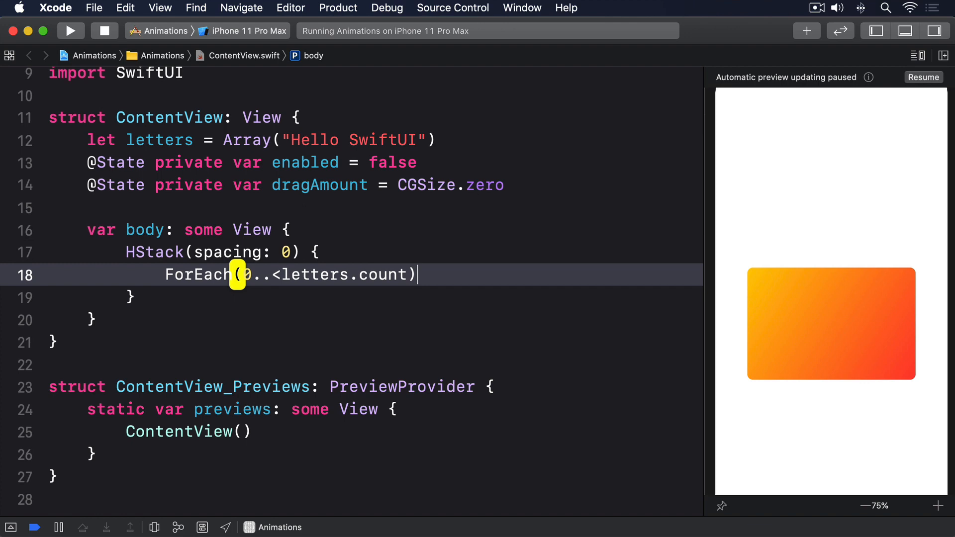
text({ num in)
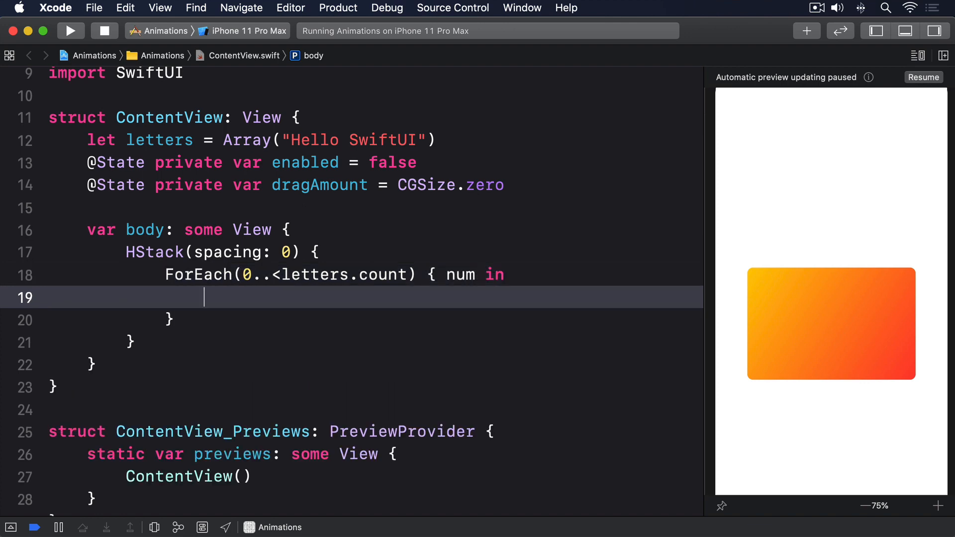
text(Text(String(self.letters[num)
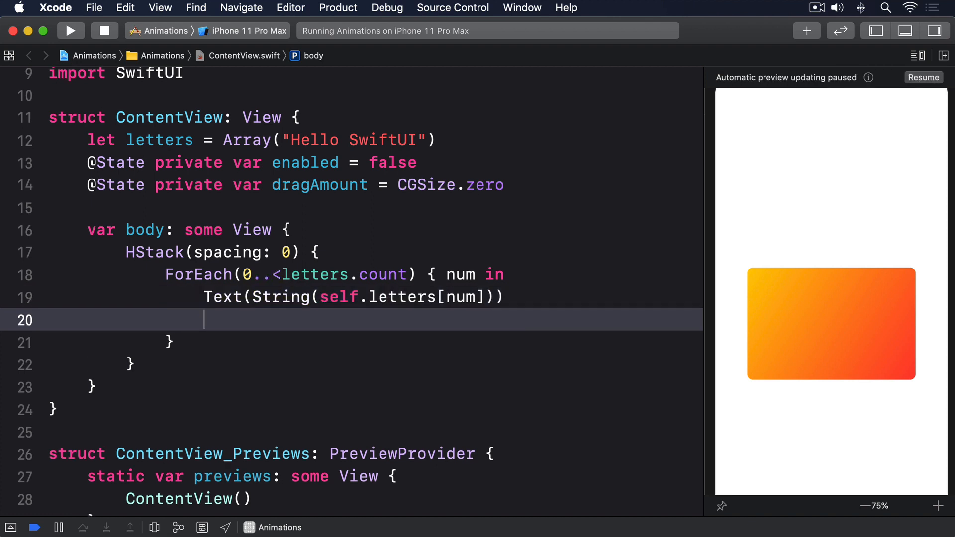
text(.padding(5))
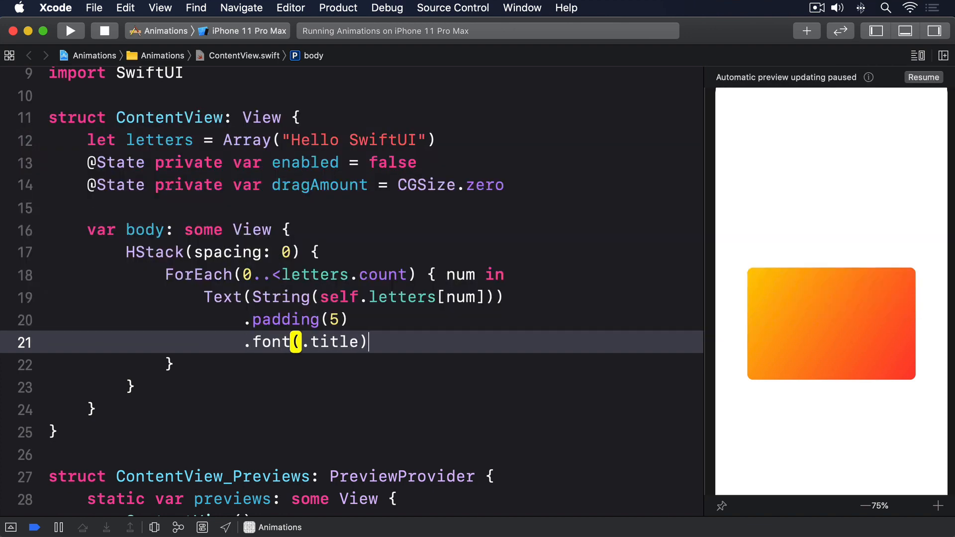
Step: Give each letter a blue-or-red background based on enabled and offset it by dragAmount
text(.background)
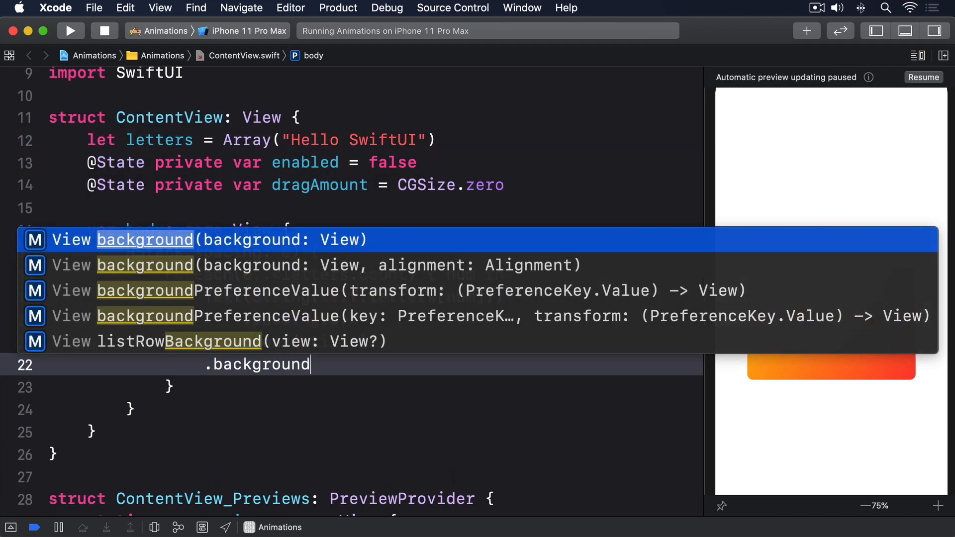
text((self.enabled ?)
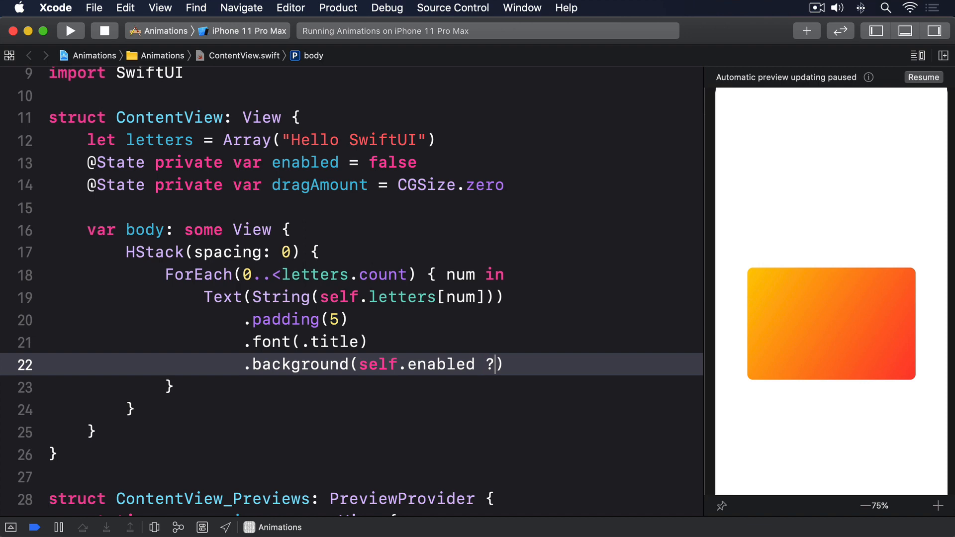
text(Color.blue :)
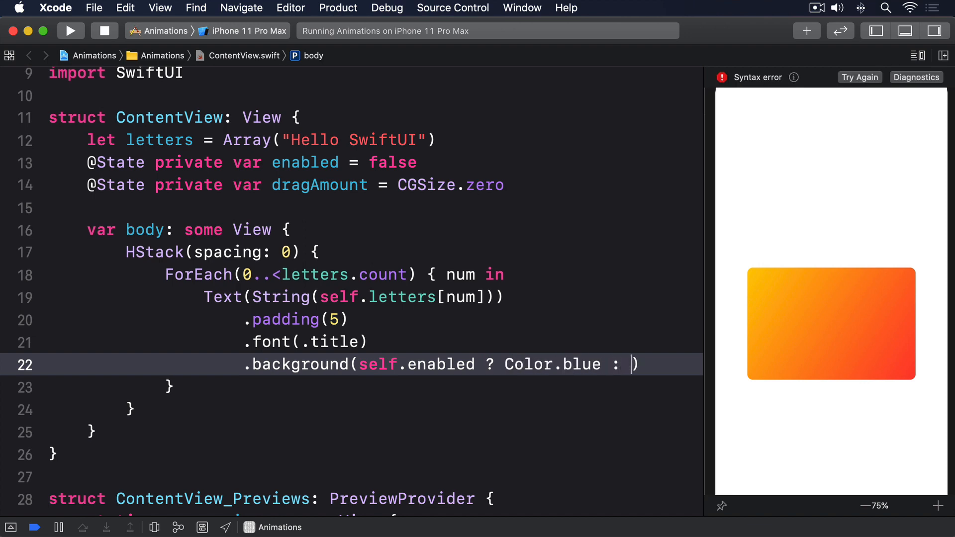
text(Color.red)
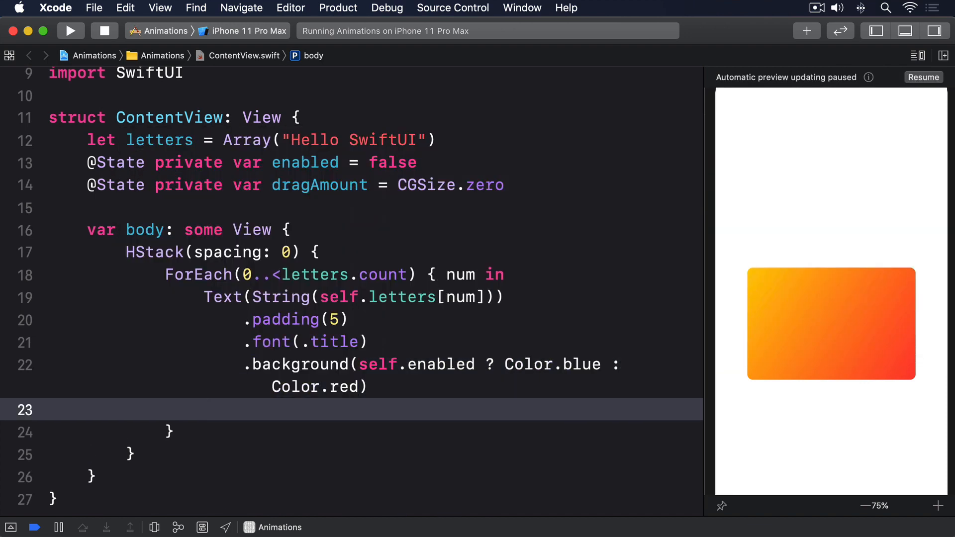
text(.offset(self.)
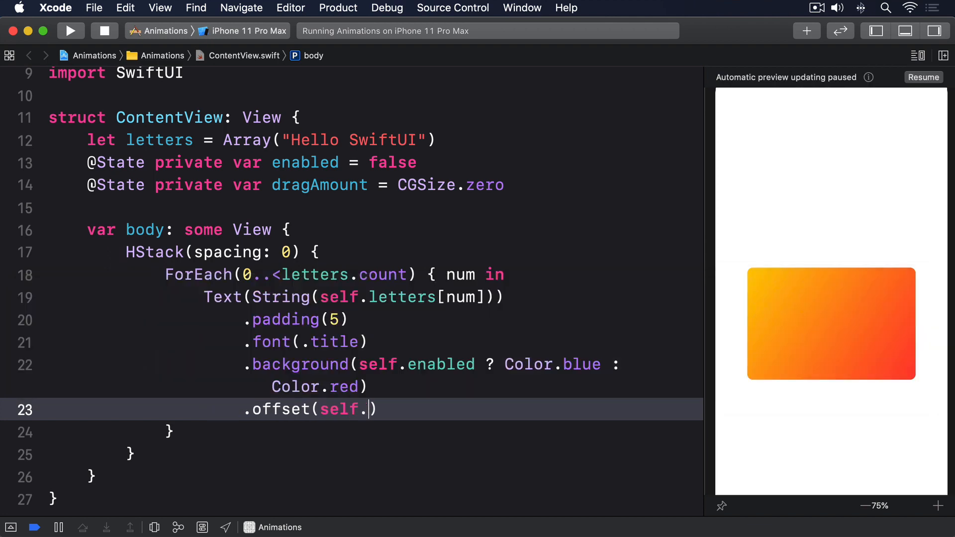
text(dragAmount)
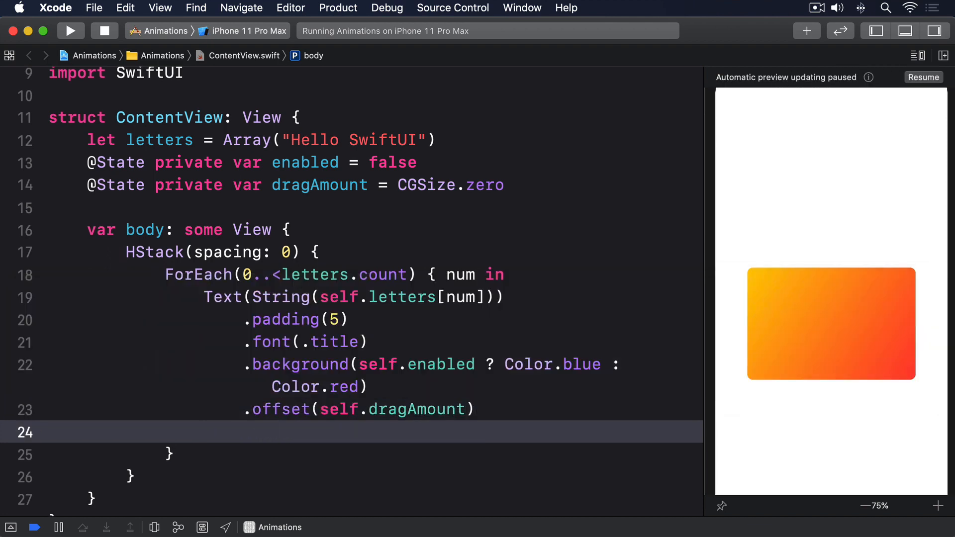
Step: Animate each letter with a delay of num / 20 for the snake effect
text(.animation(Animation.default.delay(Double(num)
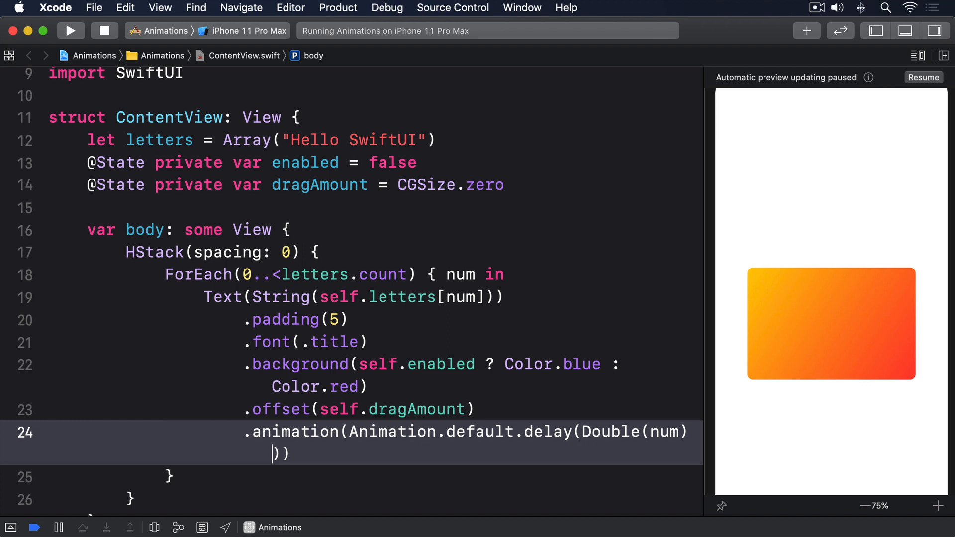
text(/ 20)
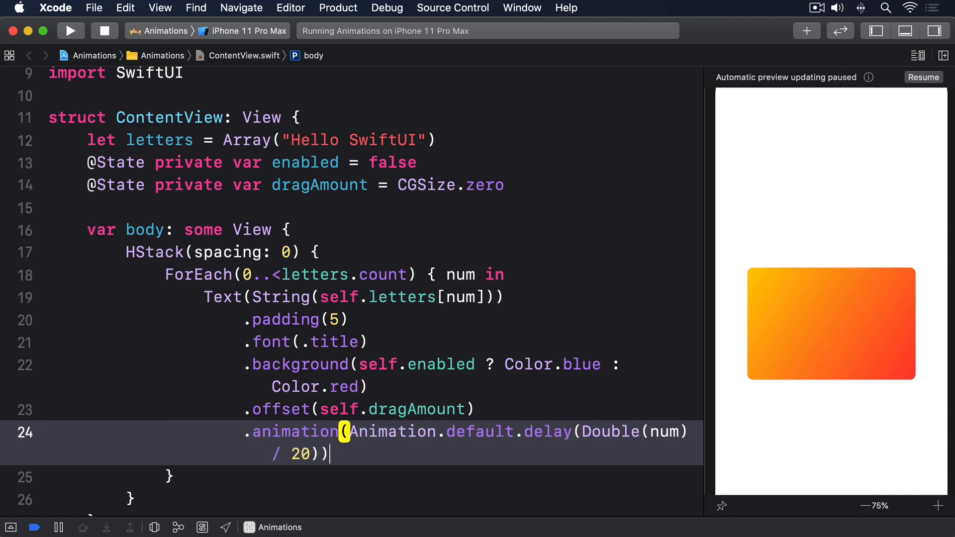
scroll(down, 3)
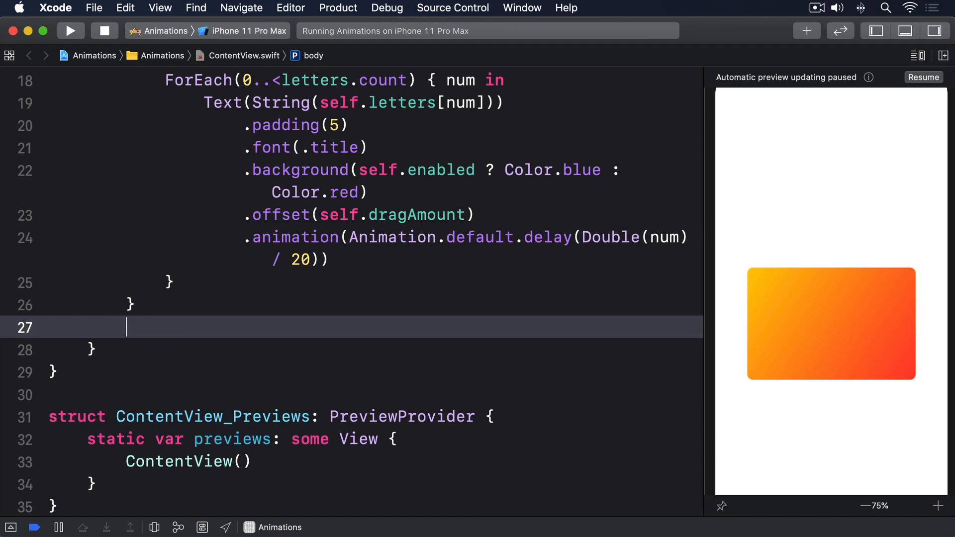
Step: Attach a DragGesture to the HStack that sets dragAmount to the translation while dragging
text(.gesture()
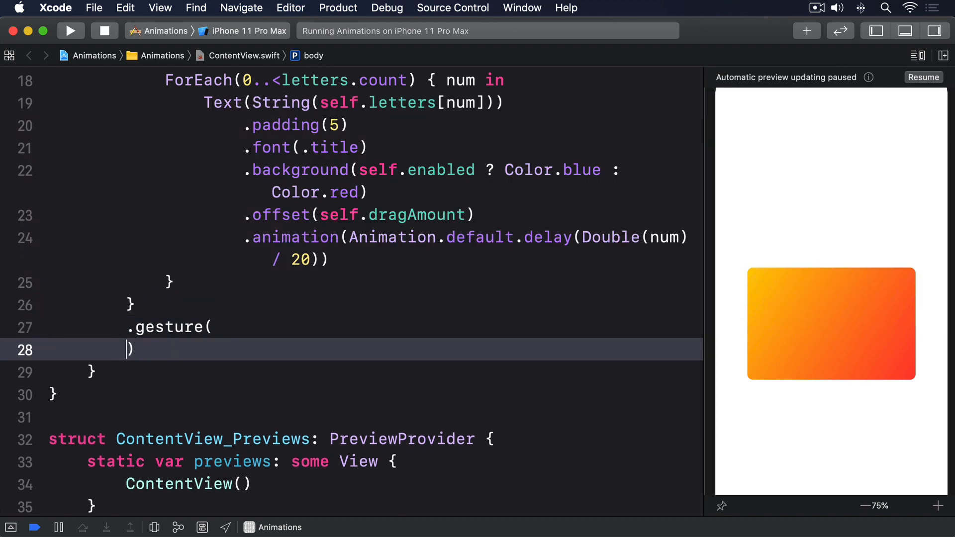
text(DragGe)
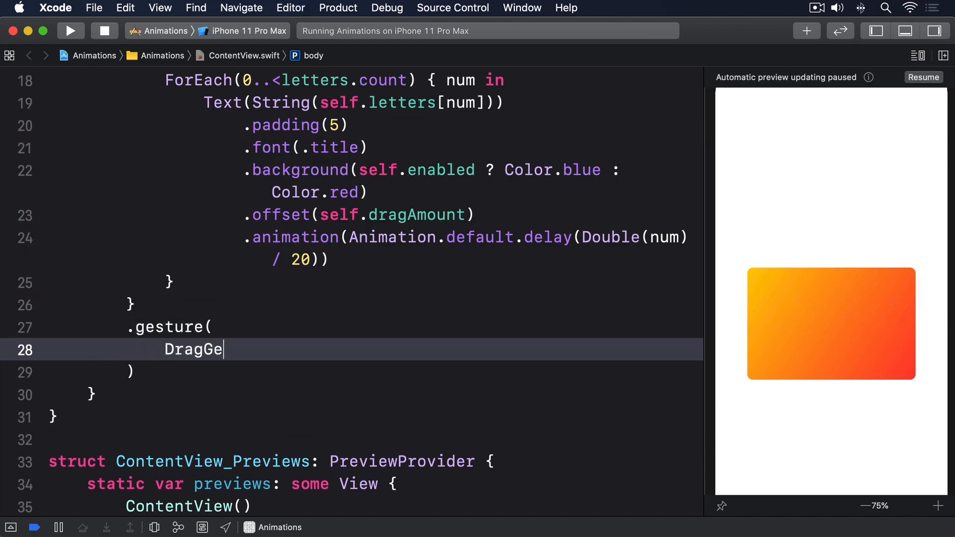
text(sture())
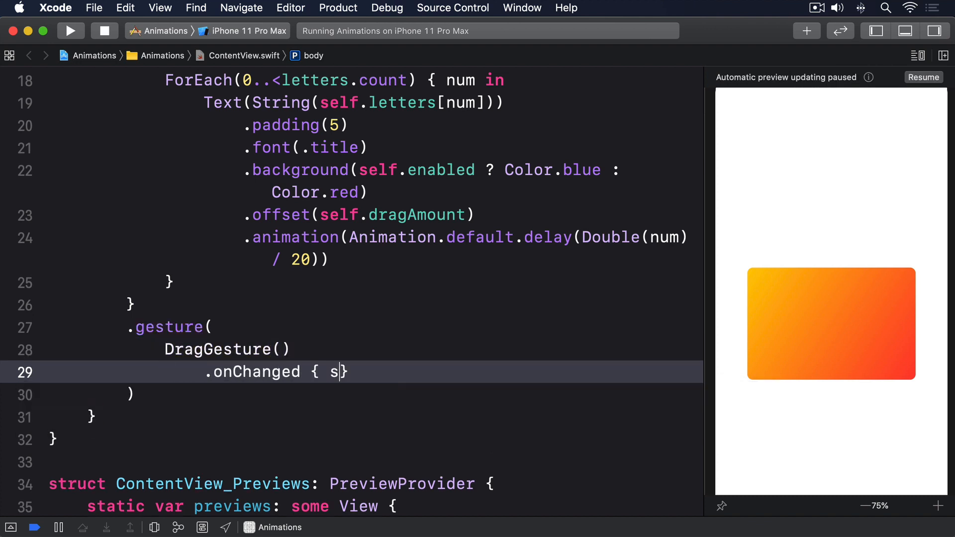
text(elf.dragAmount = $0.translation)
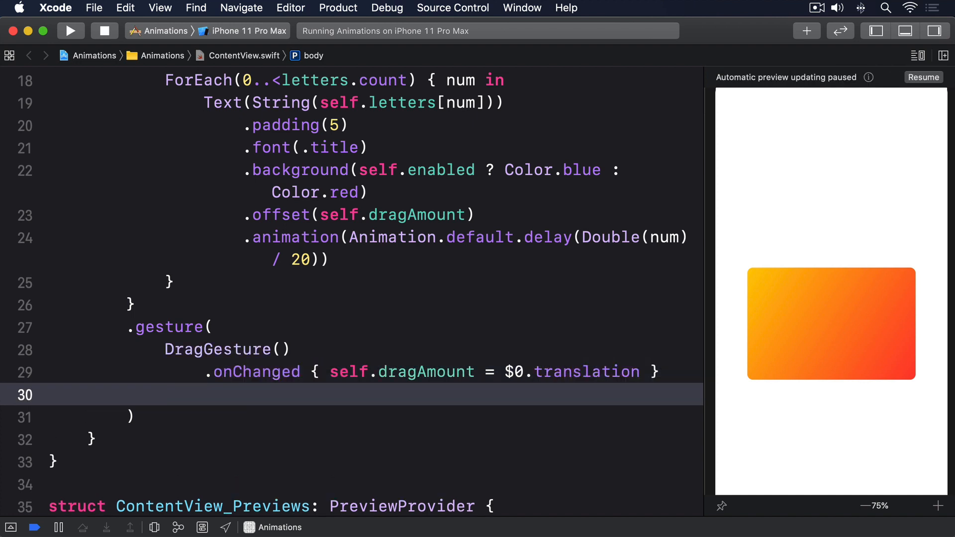
Step: On drag end reset dragAmount and toggle enabled, then run the app in Simulator
text(.onEnded { })
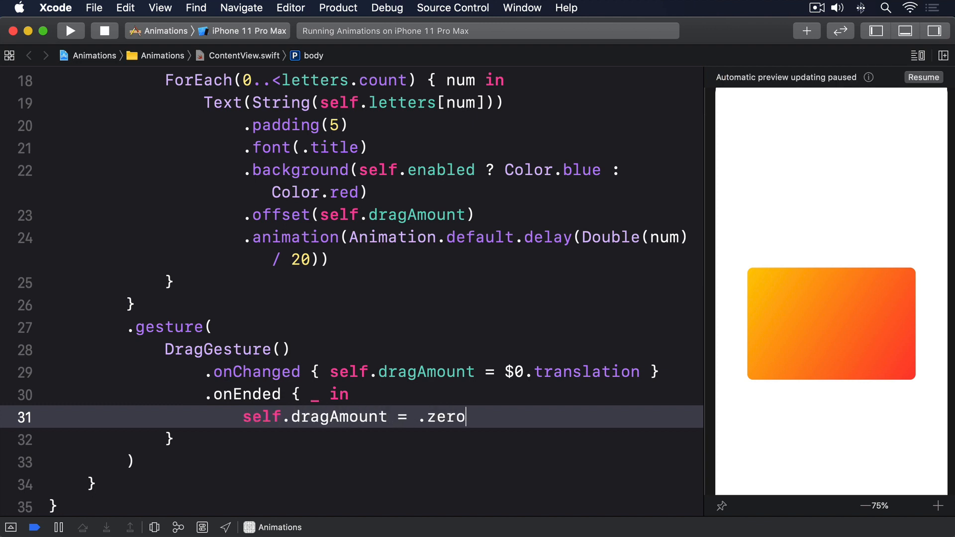
text(self.enabled.toggle())
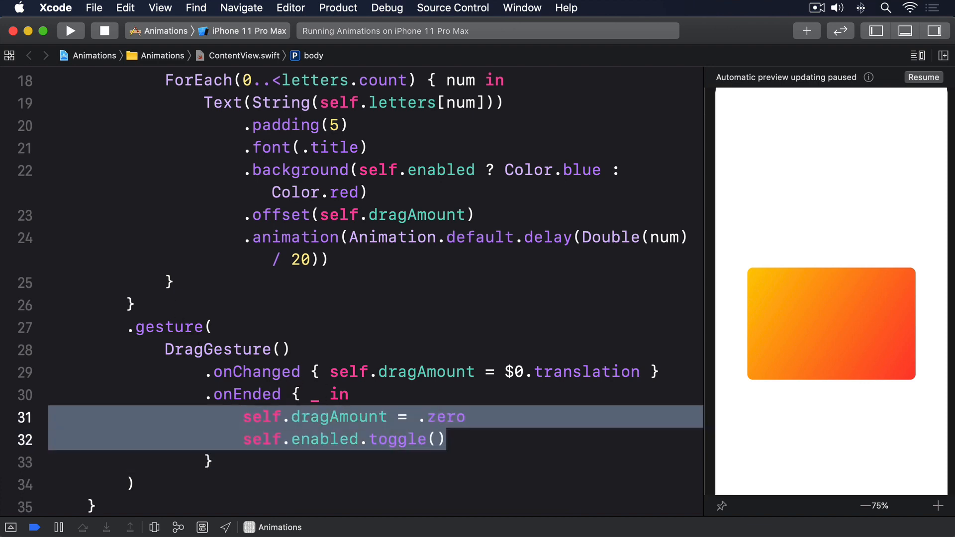
click(70, 30)
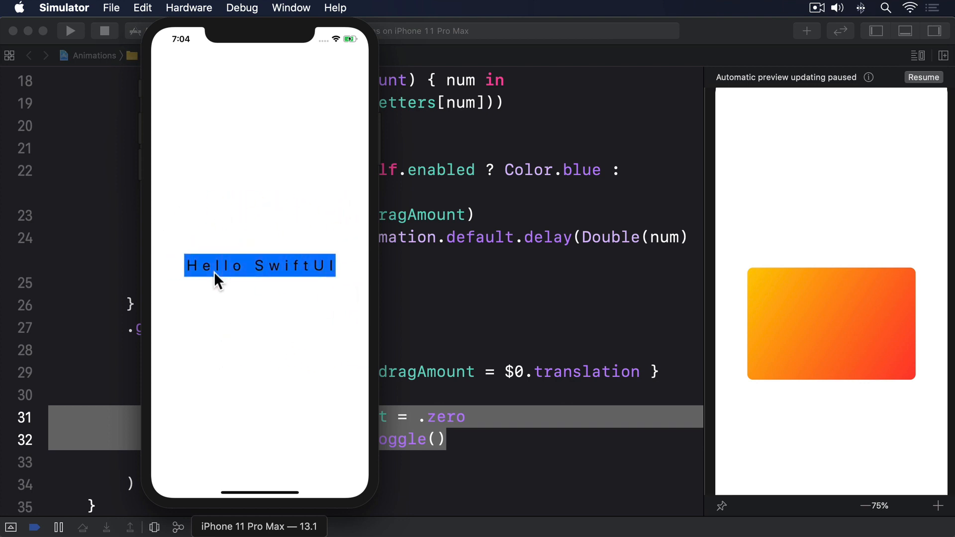
Step: Release a drag on the letters so they spring back to centre and turn red
click(259, 266)
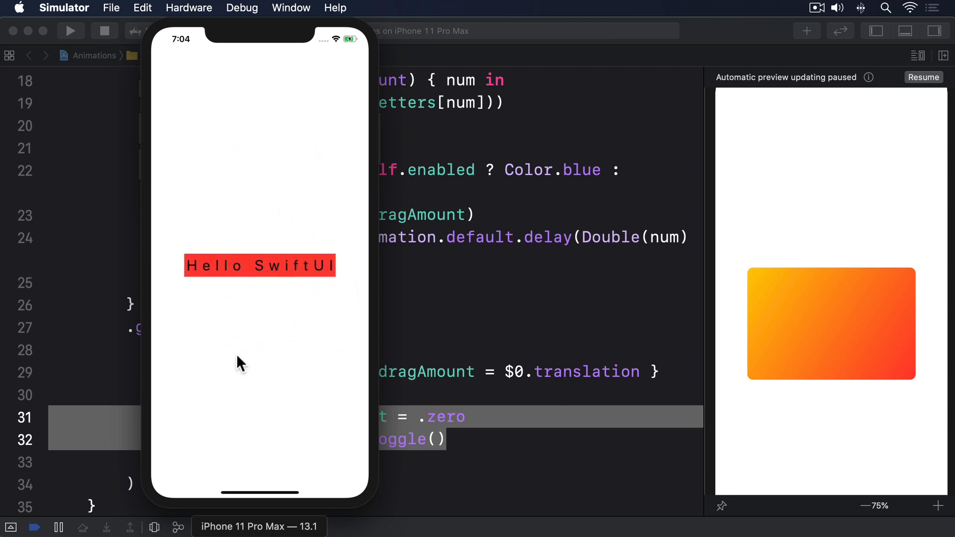